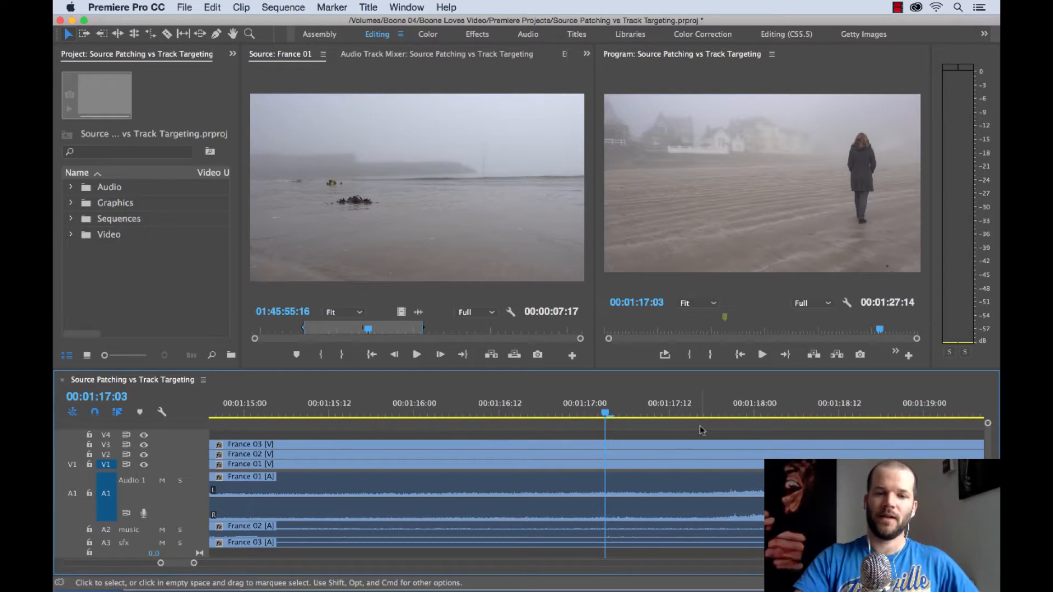
mouse_move(295, 355)
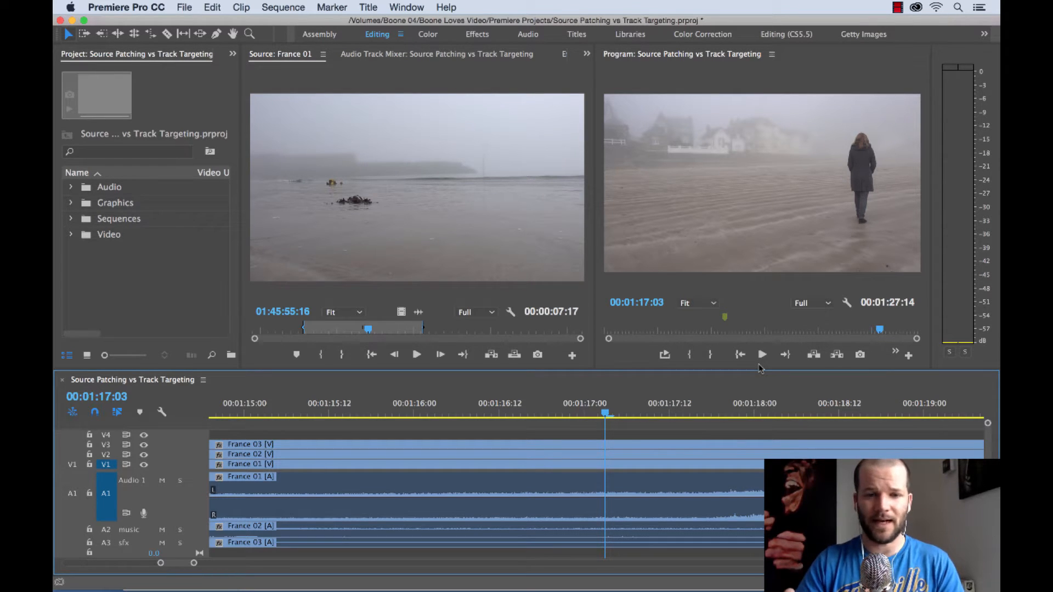
mouse_move(416, 354)
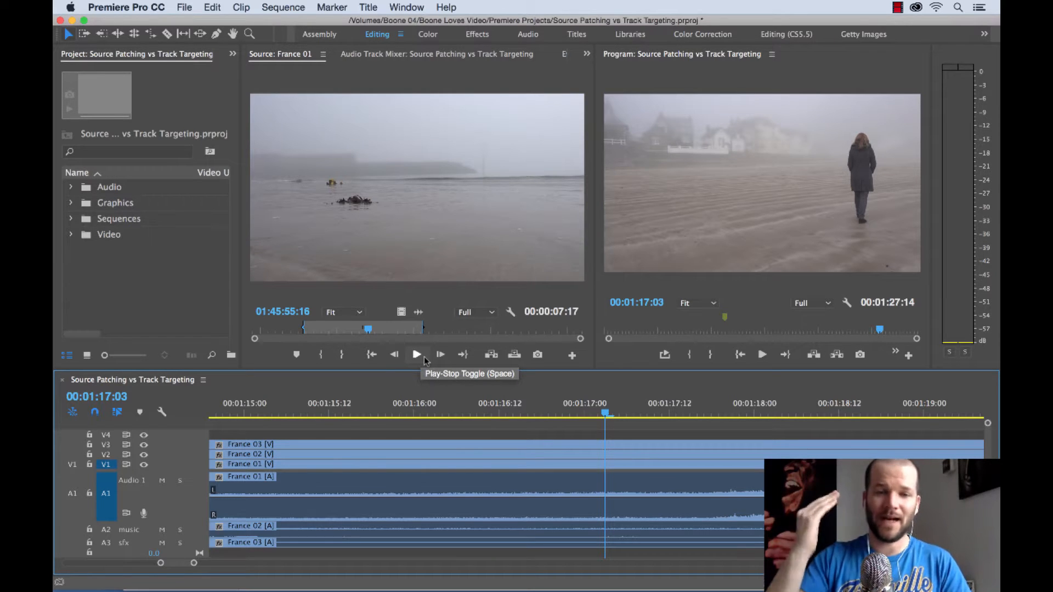
mouse_move(462, 354)
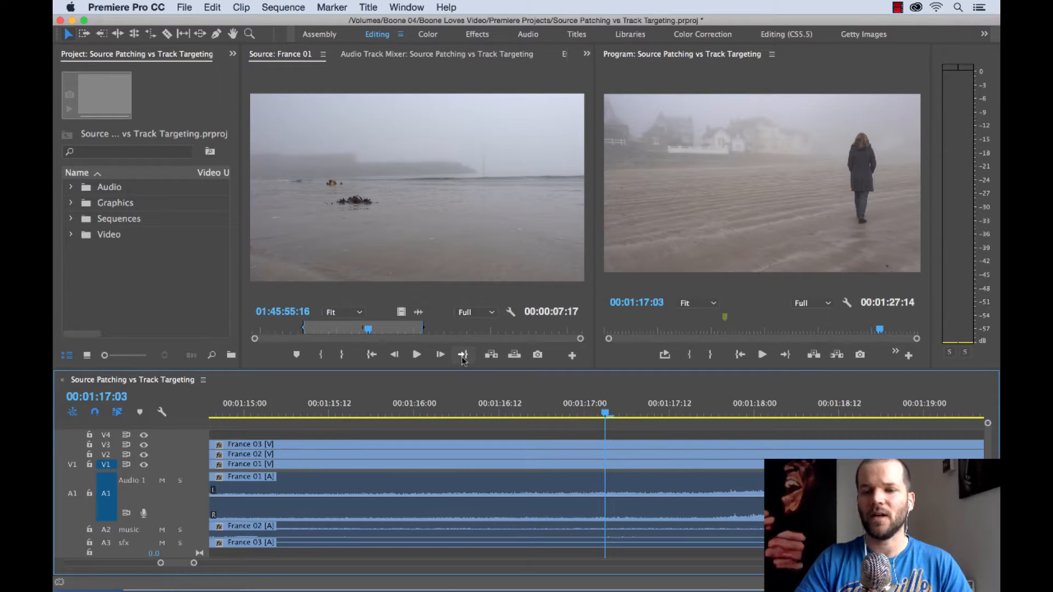
mouse_move(570, 366)
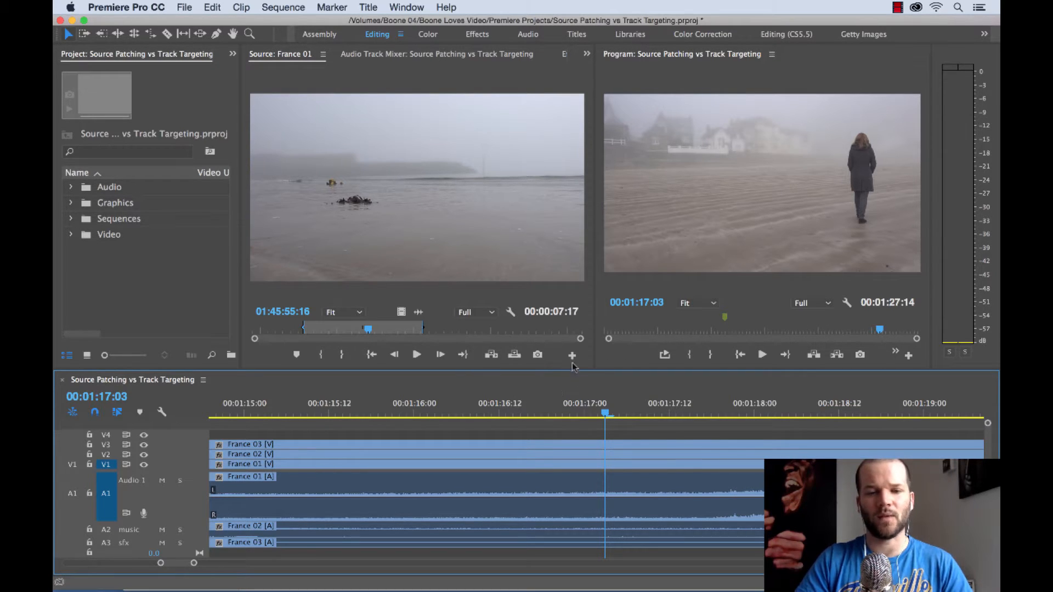
mouse_move(571, 354)
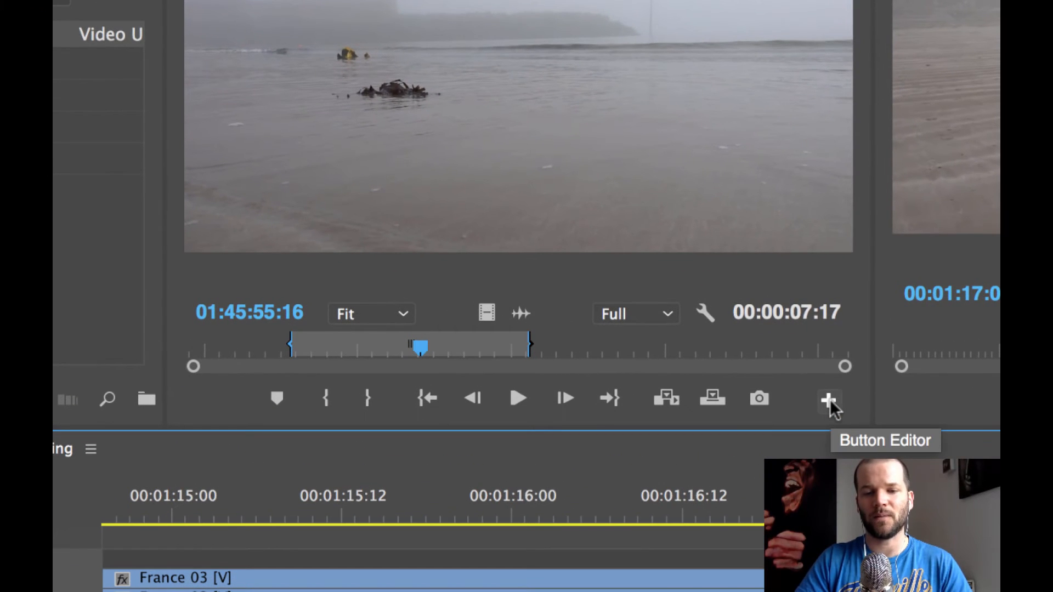
Bring up the Button Editor for the Source monitor's control bar.
left_click(829, 398)
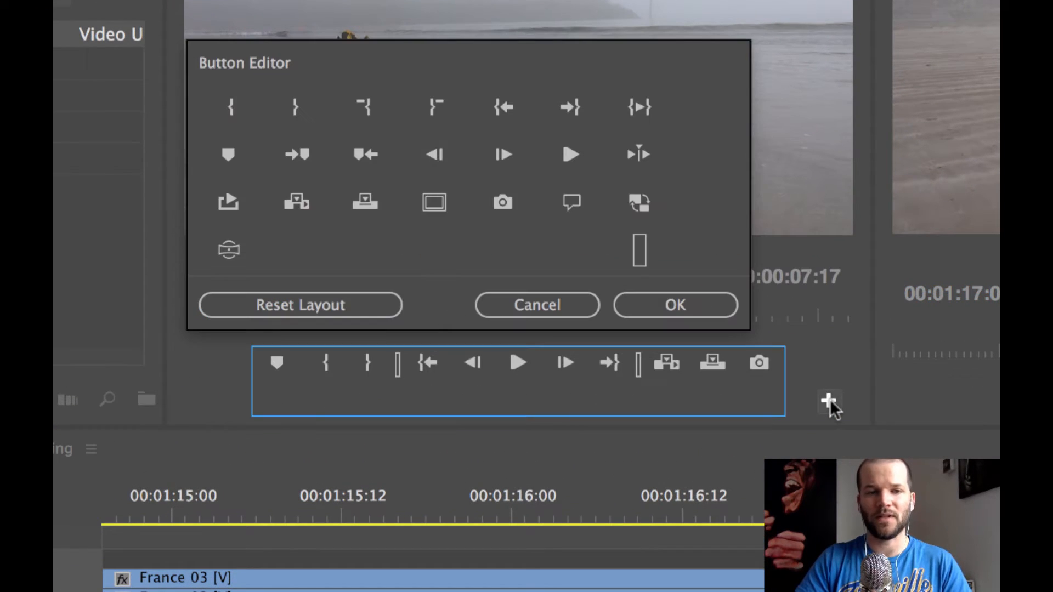
mouse_move(759, 158)
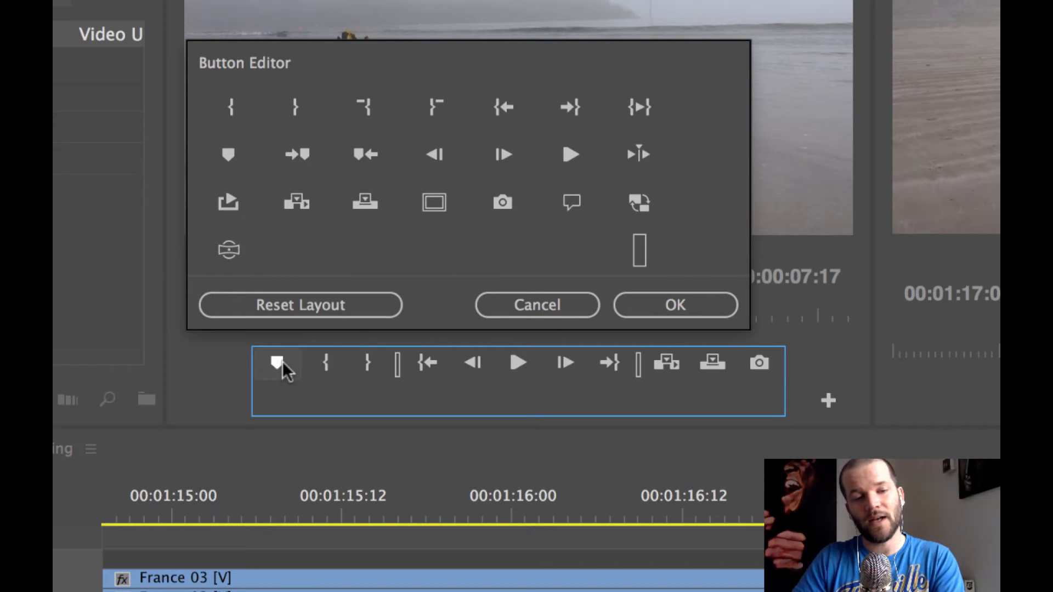
mouse_move(370, 367)
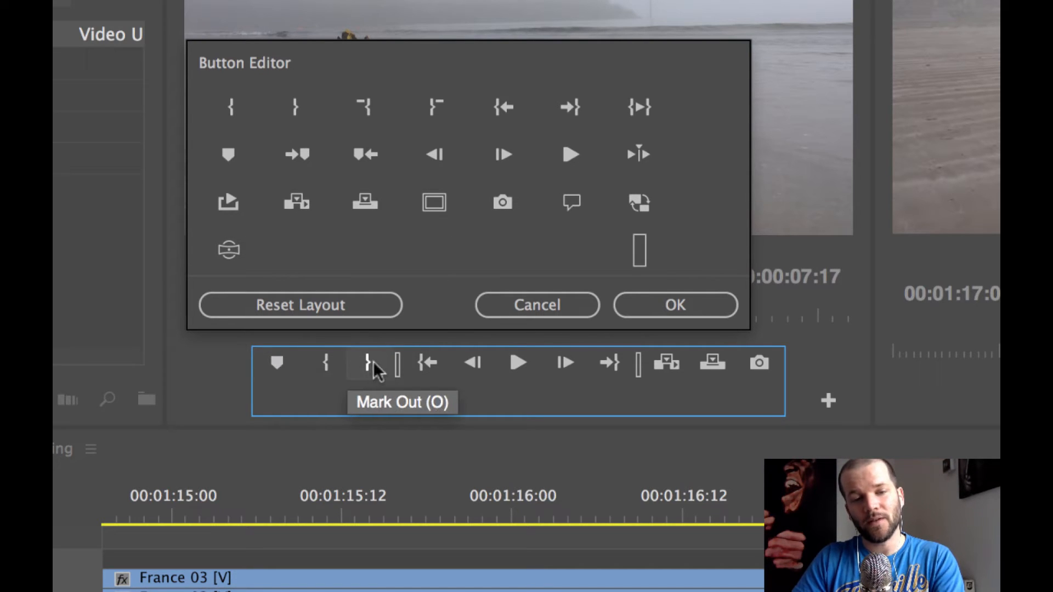
mouse_move(516, 364)
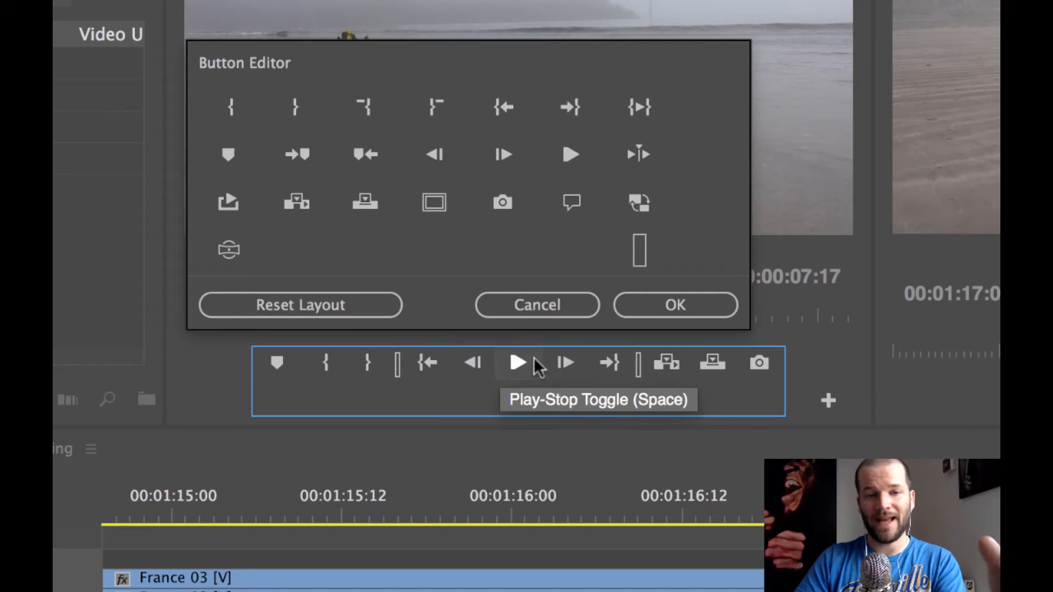
mouse_move(566, 364)
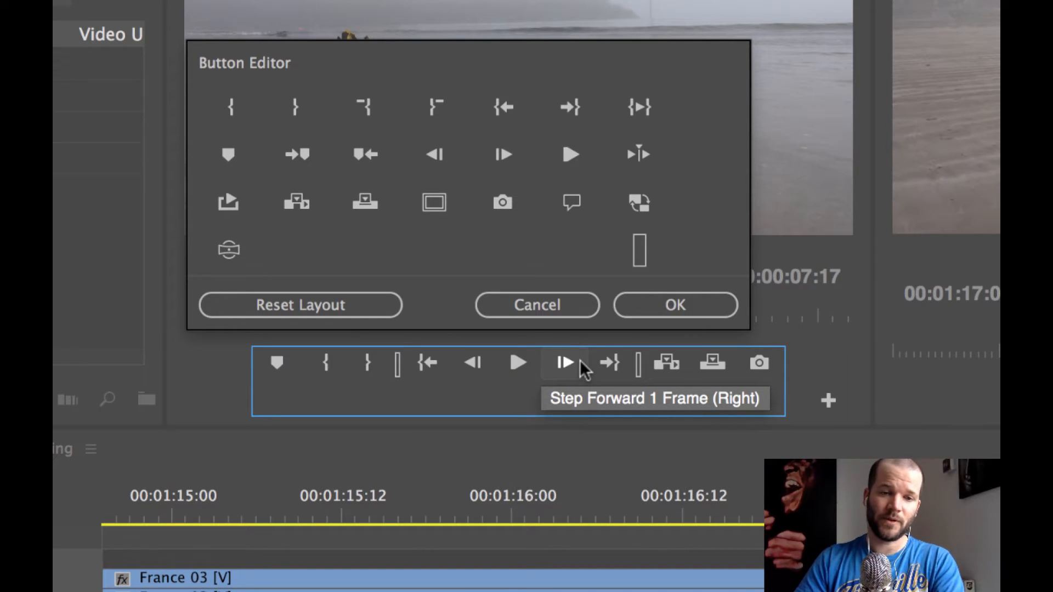
mouse_move(367, 363)
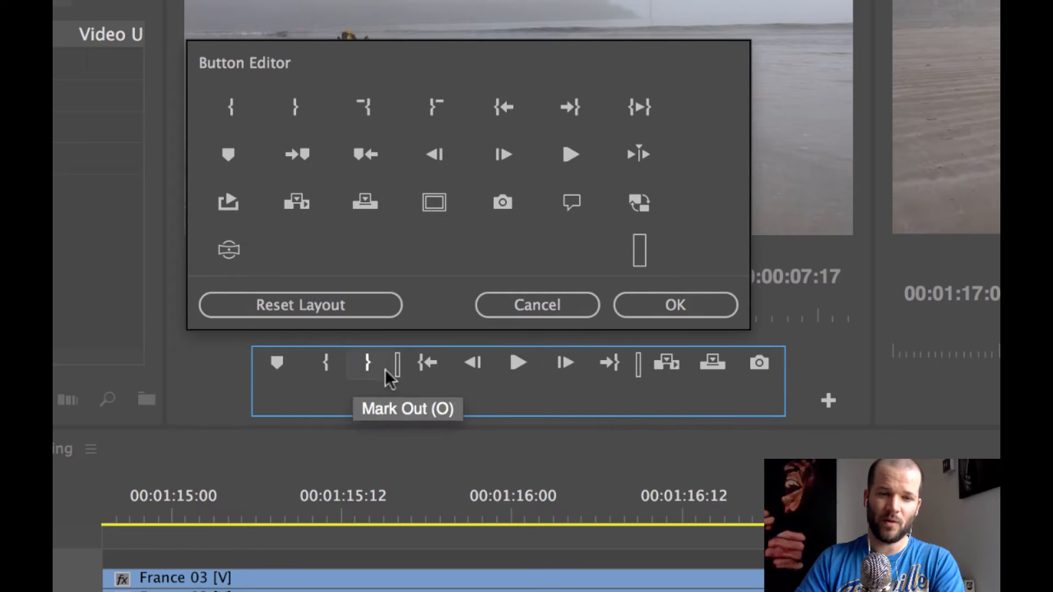
mouse_move(324, 363)
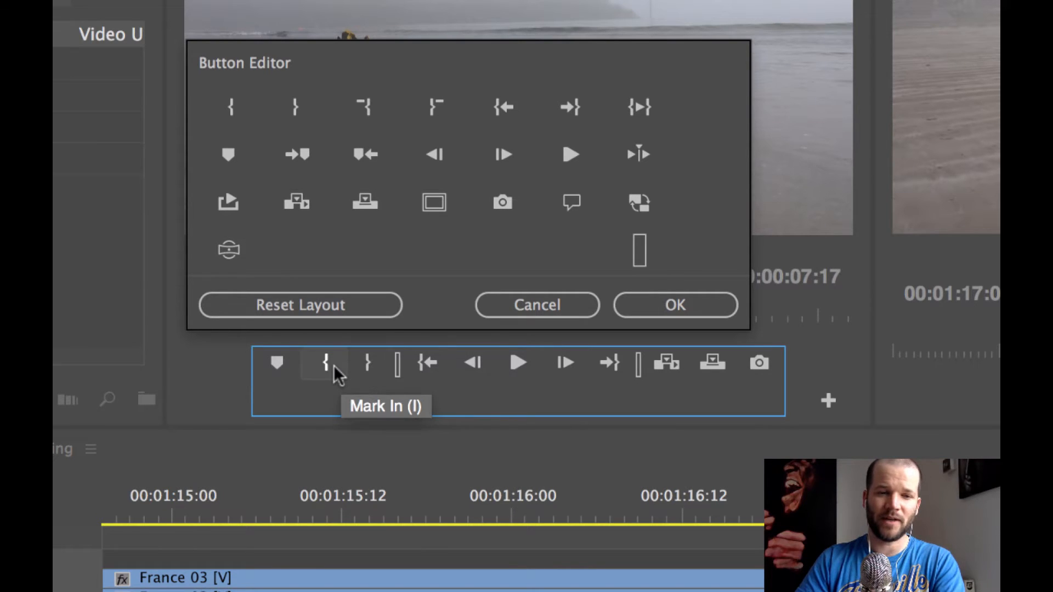
mouse_move(518, 363)
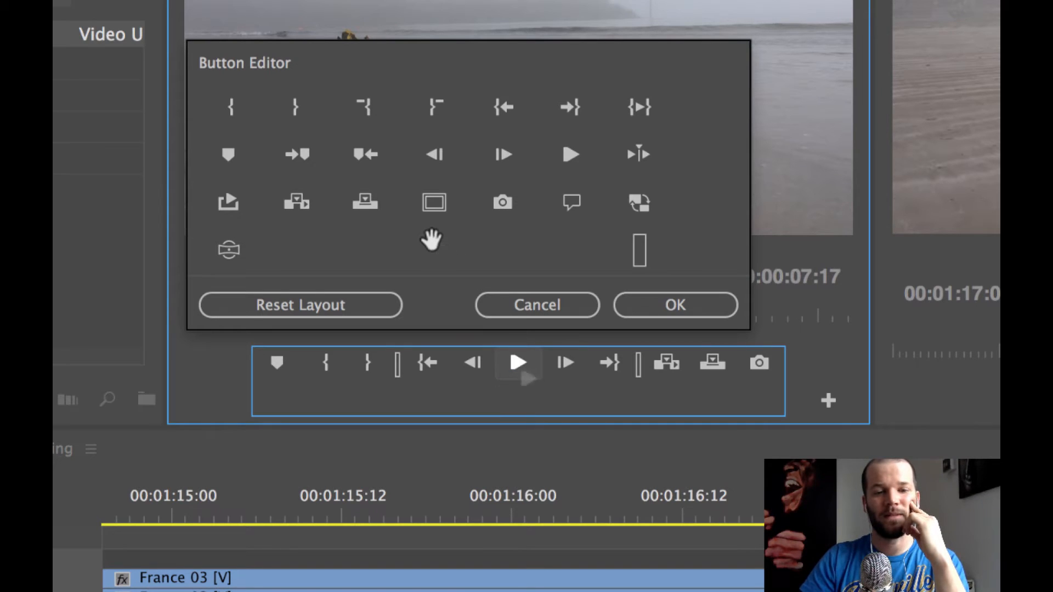
mouse_move(471, 363)
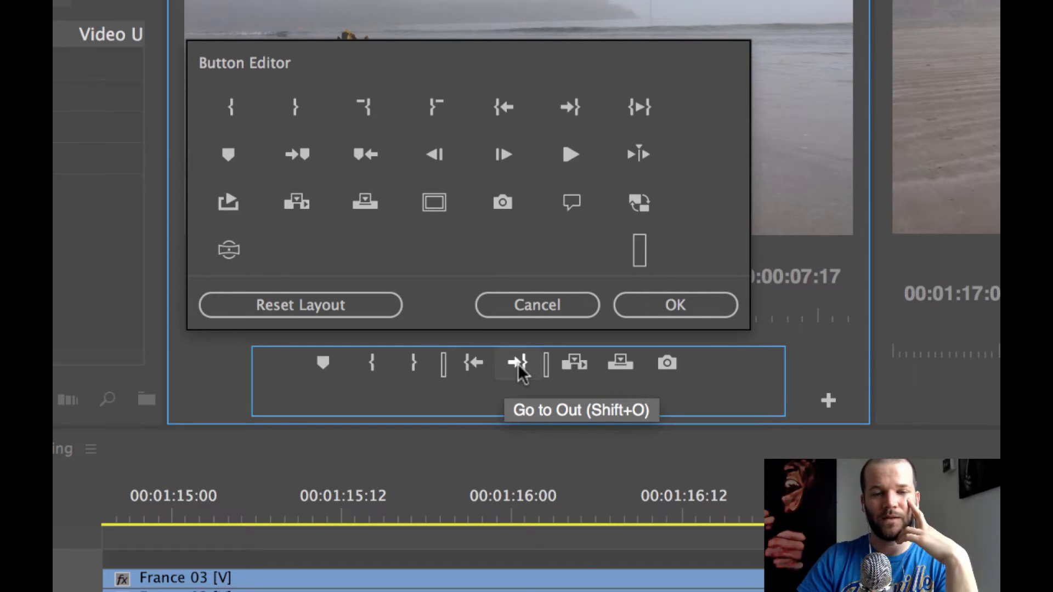
mouse_move(443, 370)
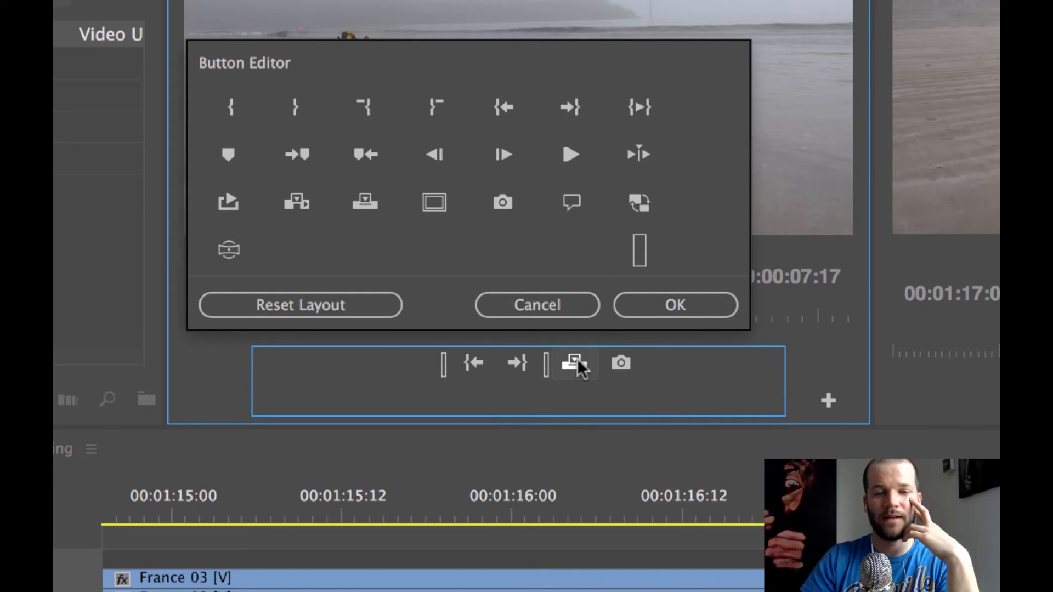
mouse_move(572, 363)
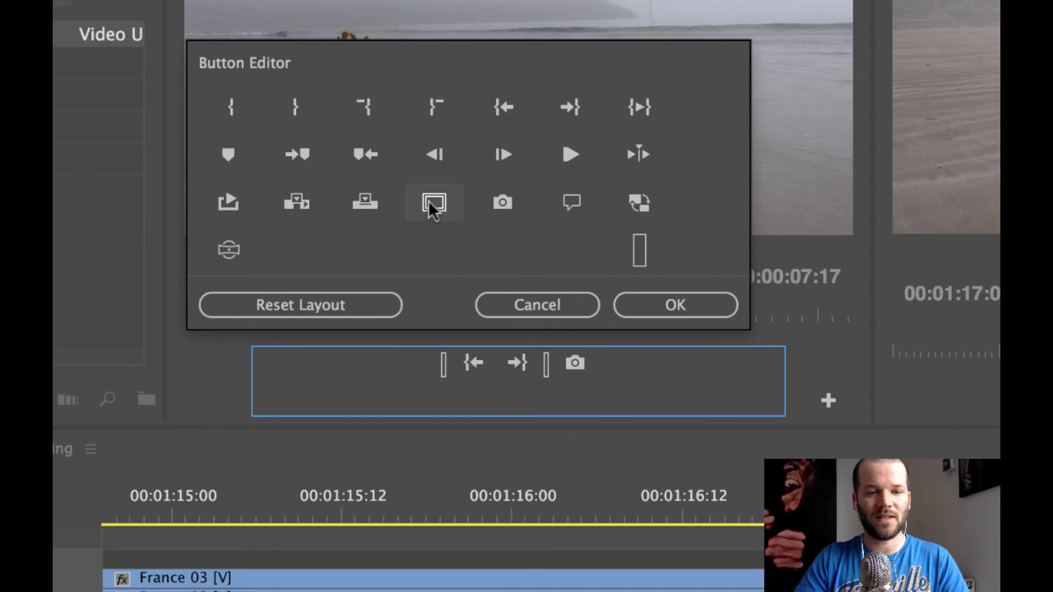
Add the Safe Margins toggle to the Source monitor's button bar.
left_click_drag(435, 202, 416, 363)
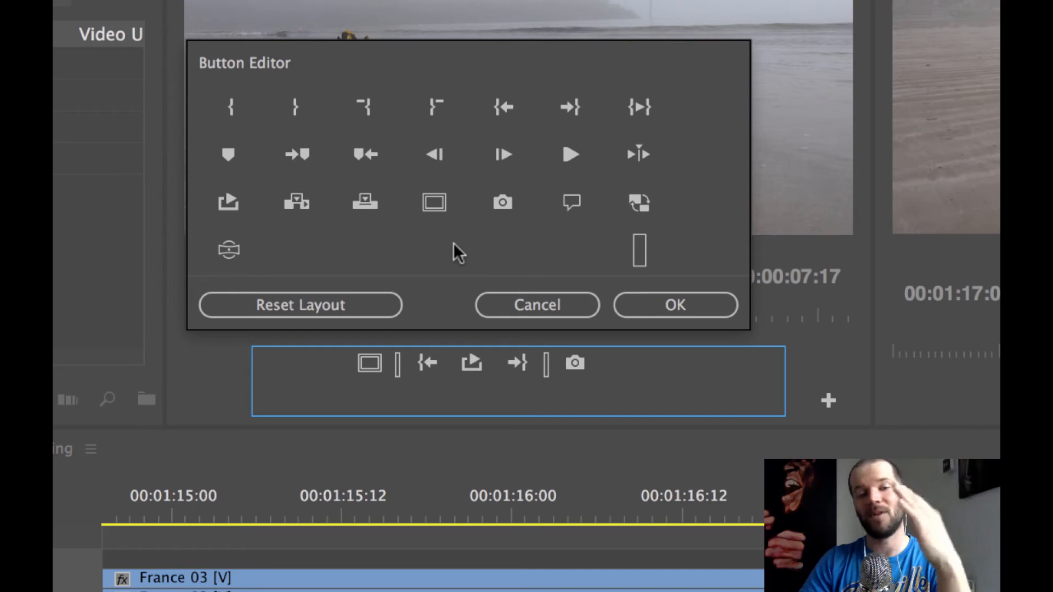
mouse_move(433, 166)
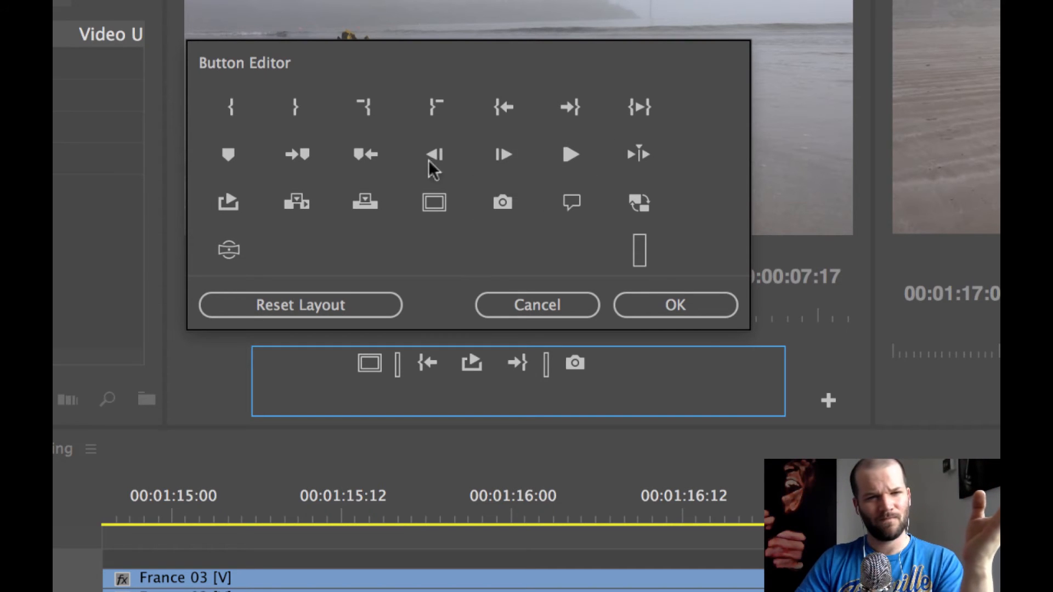
mouse_move(607, 262)
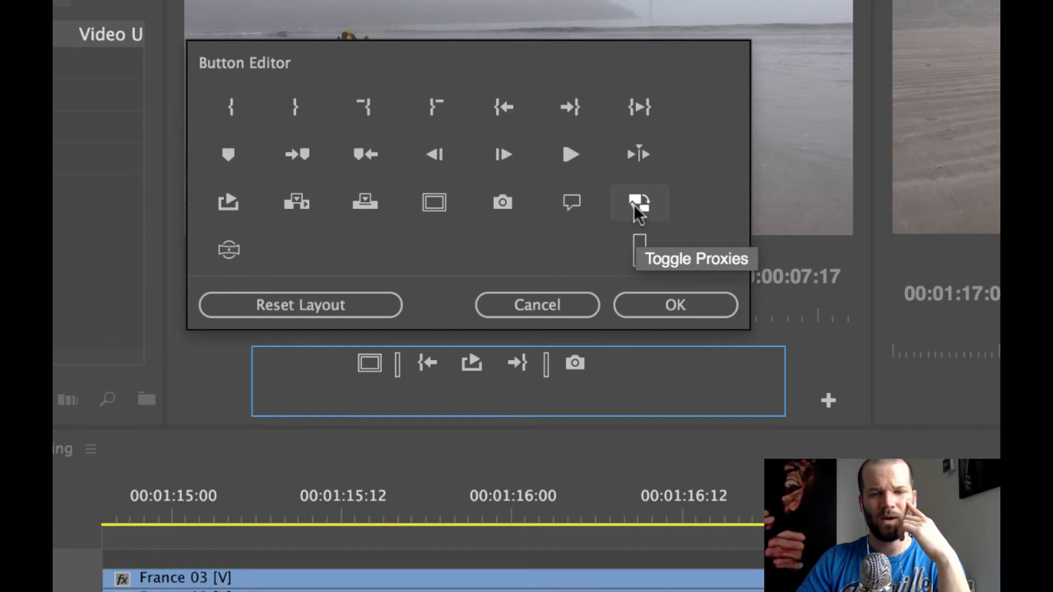
mouse_move(570, 202)
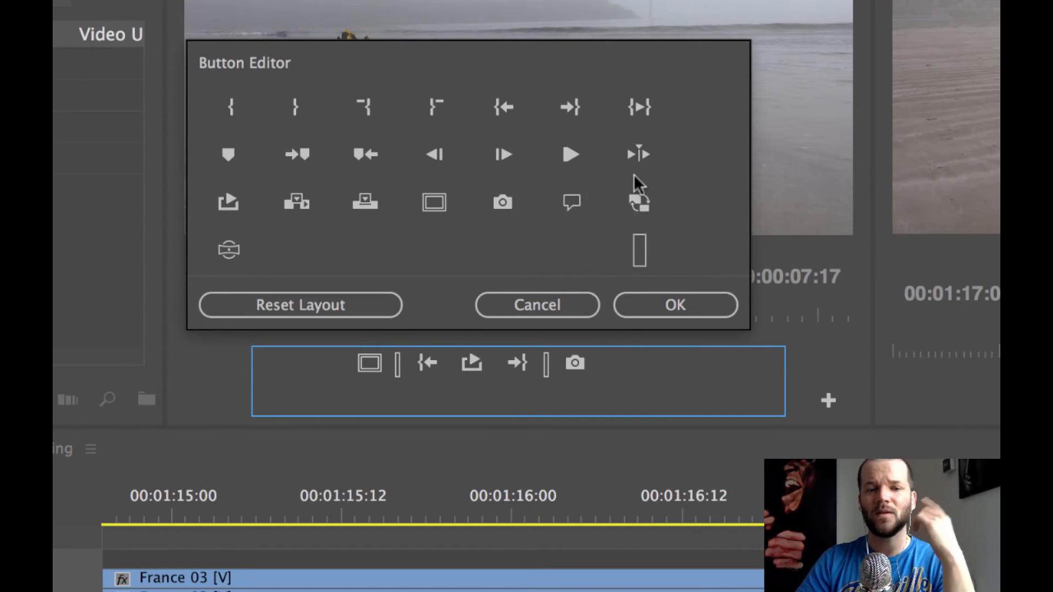
mouse_move(435, 155)
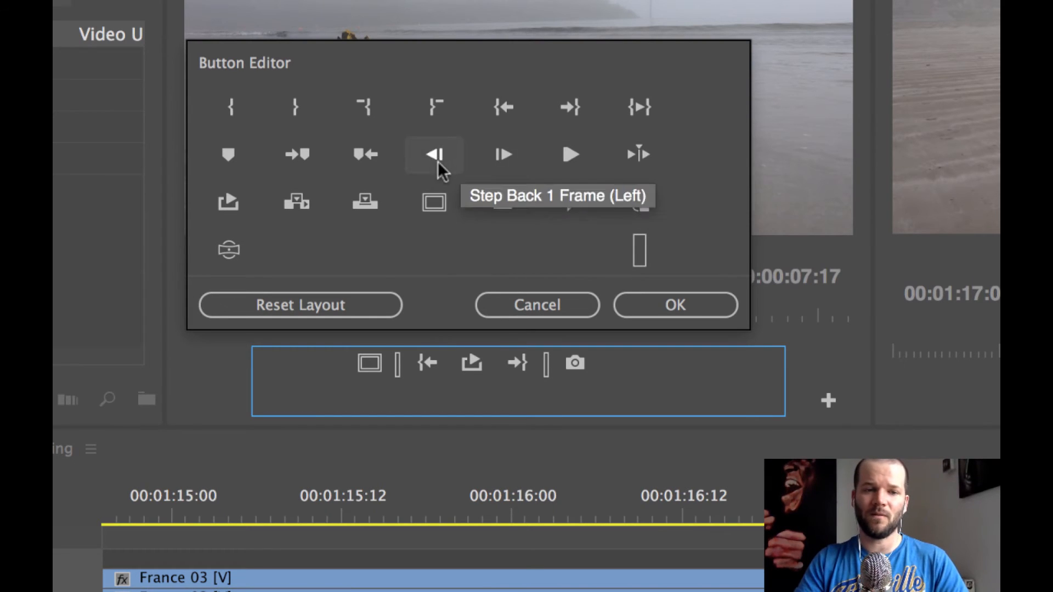
mouse_move(228, 250)
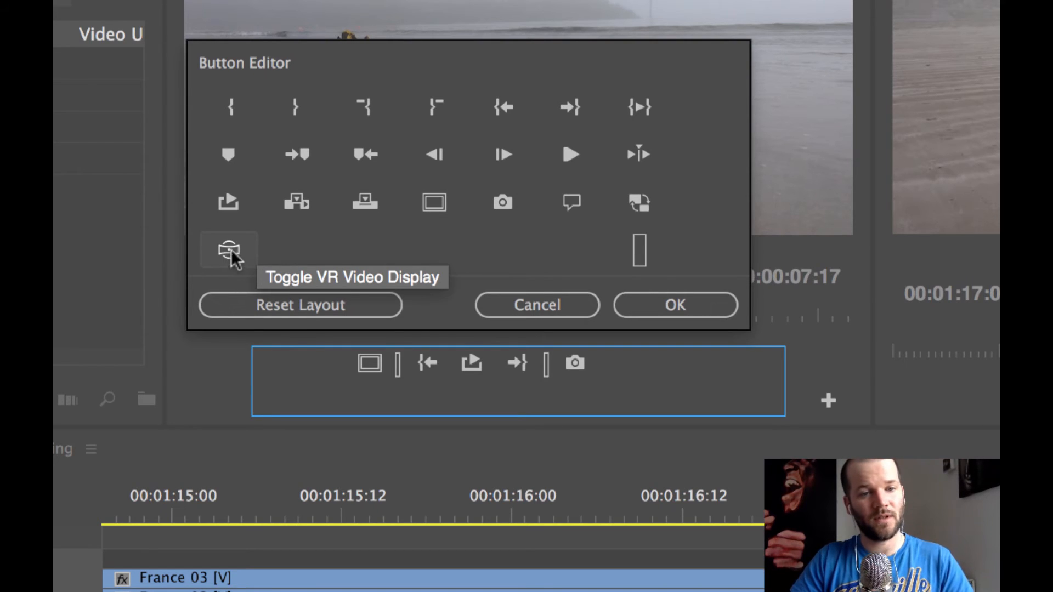
mouse_move(396, 95)
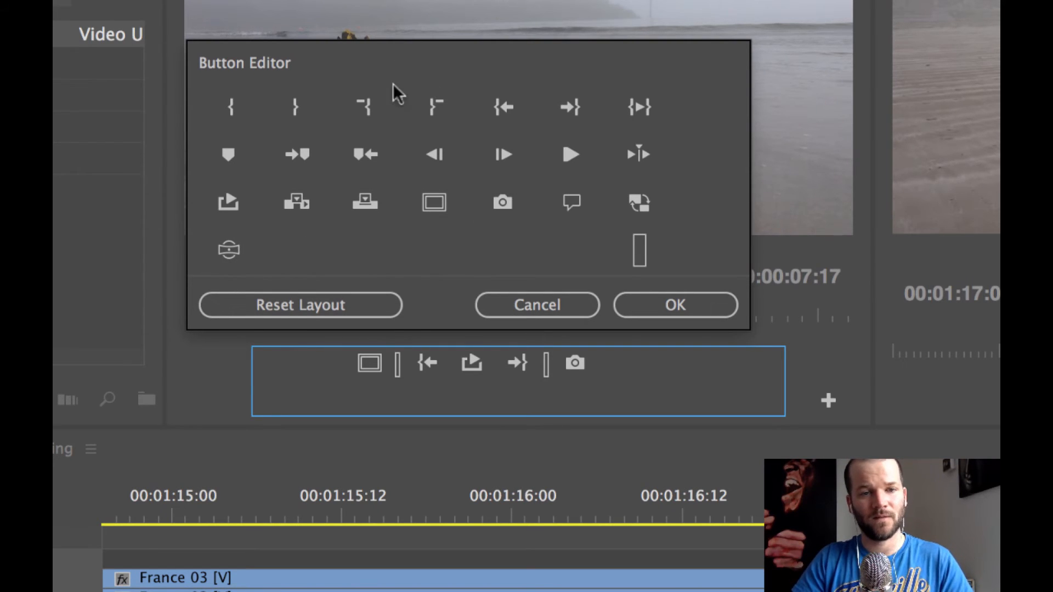
mouse_move(298, 202)
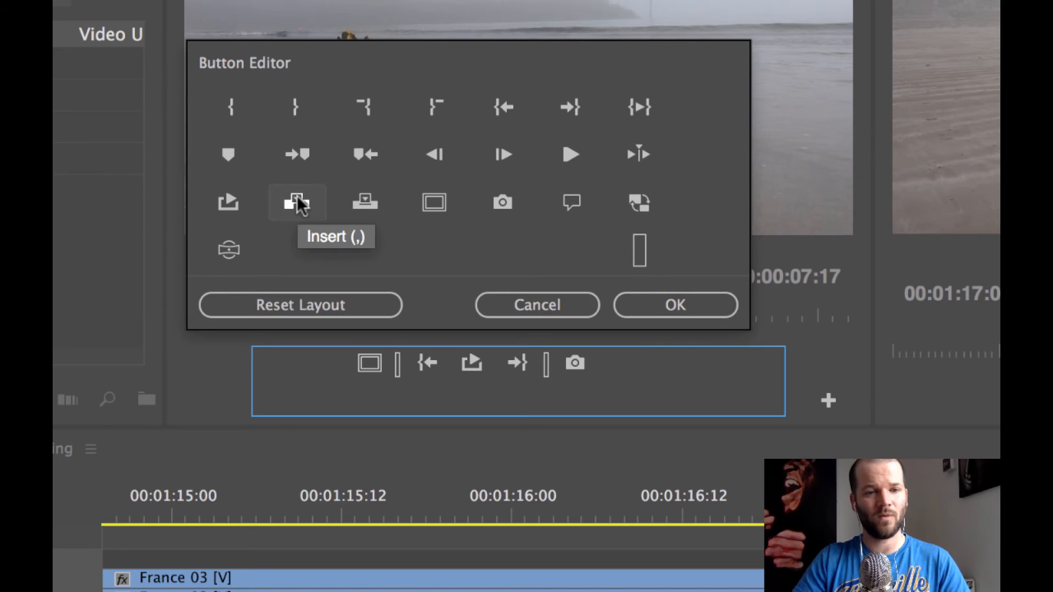
mouse_move(477, 259)
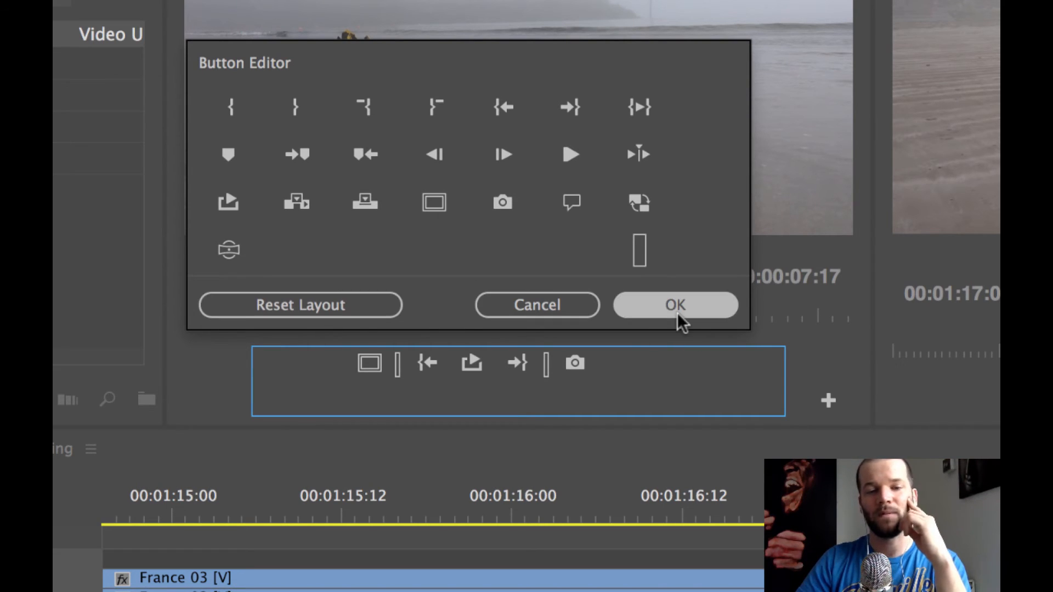
Confirm the Button Editor so the Source monitor keeps its five chosen buttons.
left_click(674, 305)
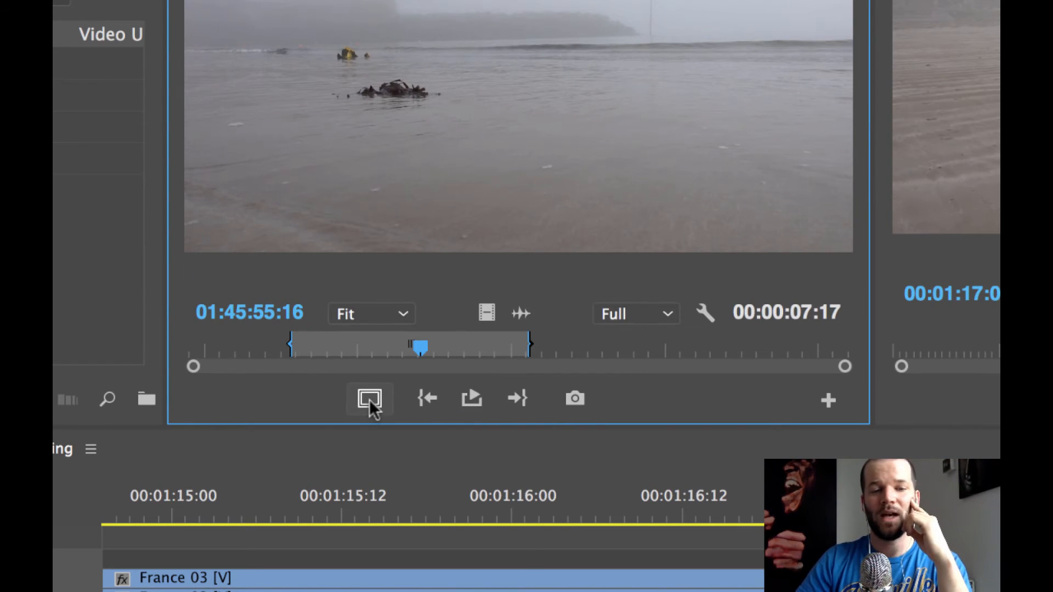
mouse_move(369, 398)
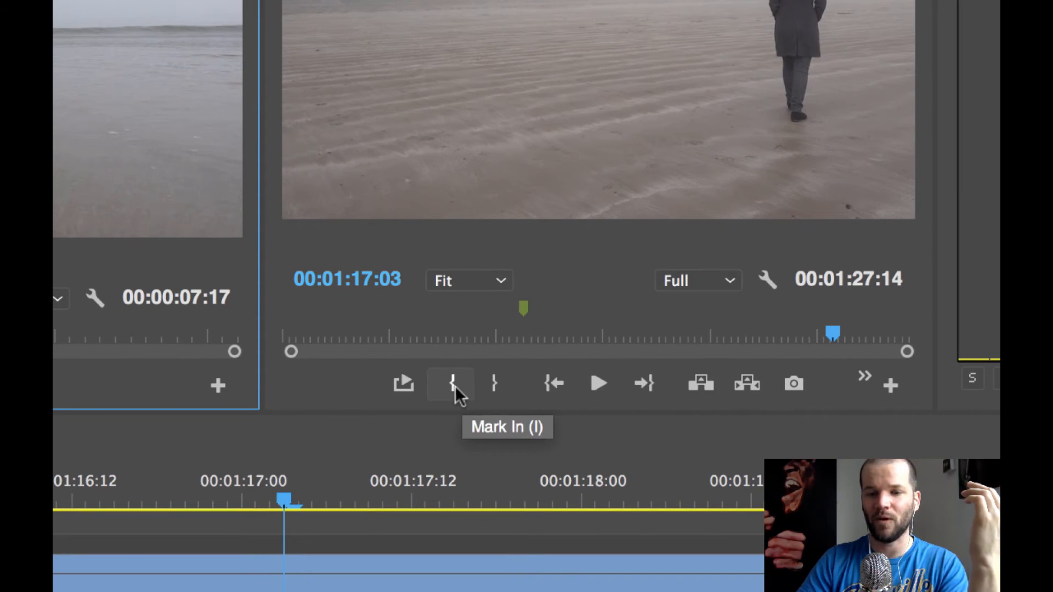
Bring up the Button Editor for the Program monitor's control bar.
left_click(889, 385)
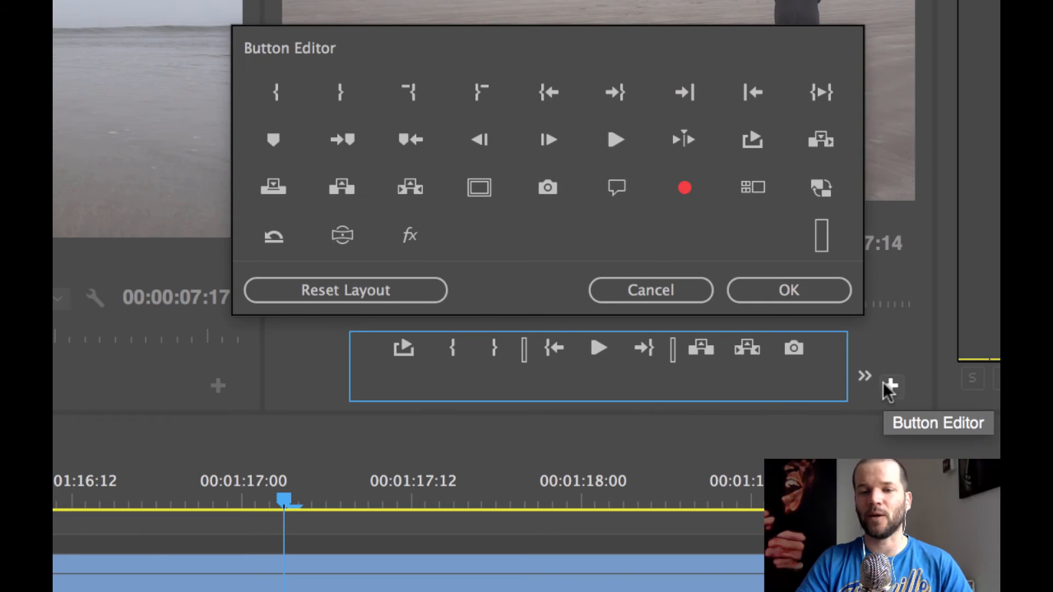
mouse_move(479, 188)
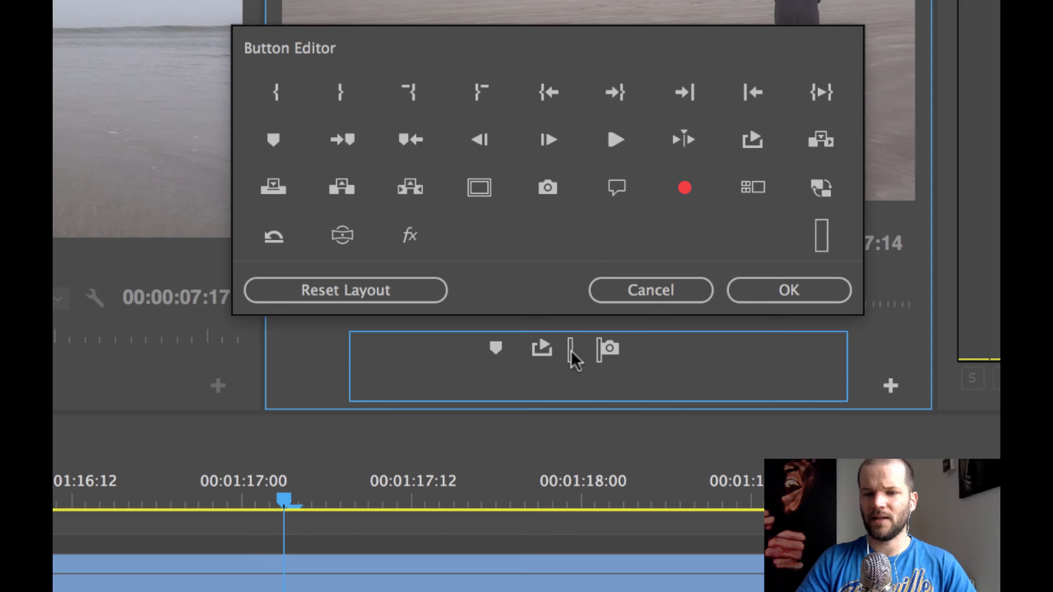
mouse_move(609, 347)
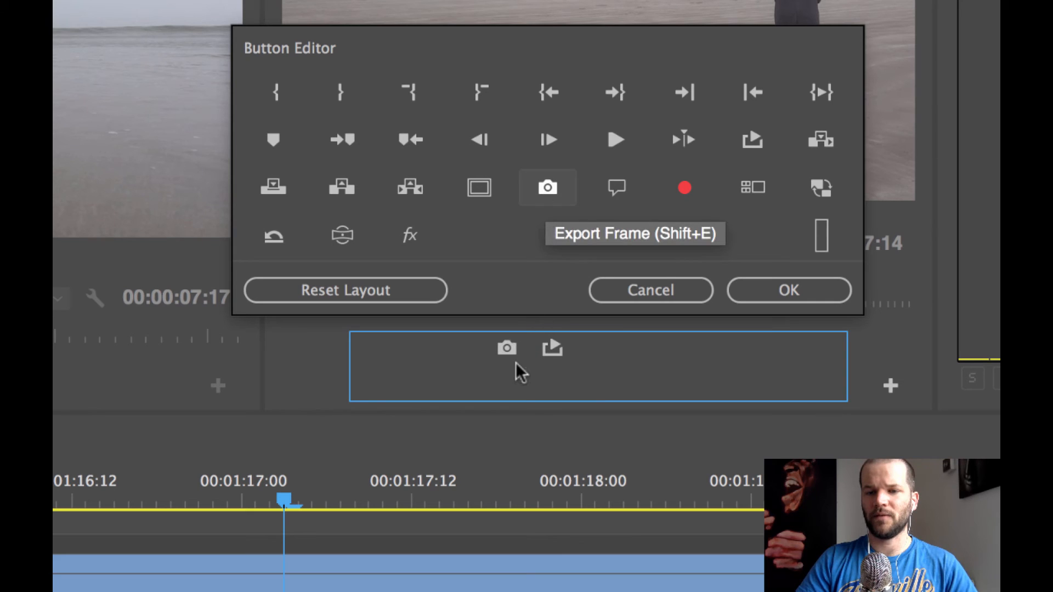
mouse_move(478, 188)
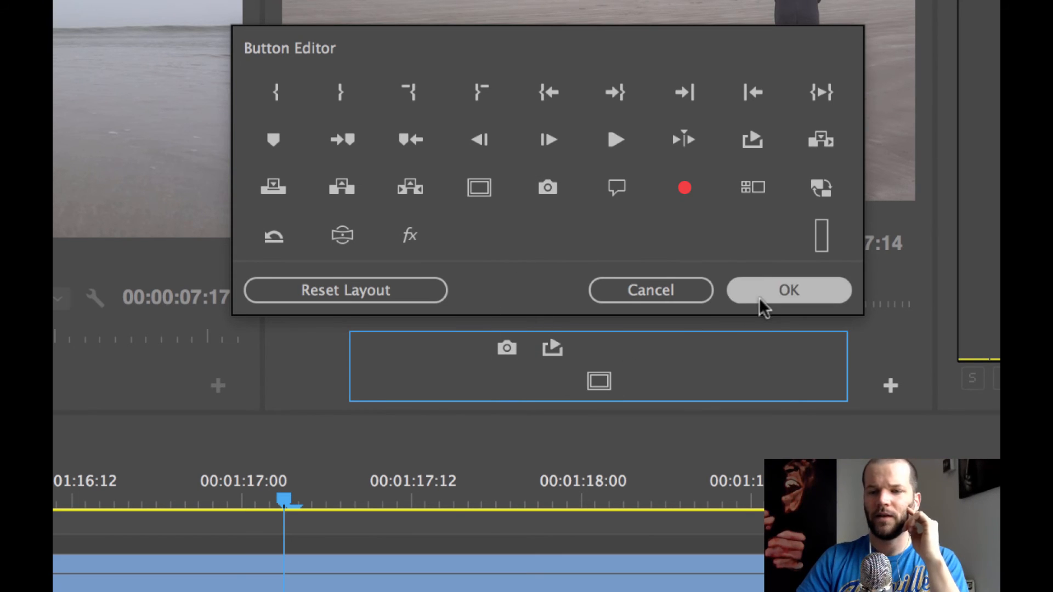
Confirm the Button Editor so the Program monitor keeps Safe Margins, Export Frame and Export.
left_click(789, 290)
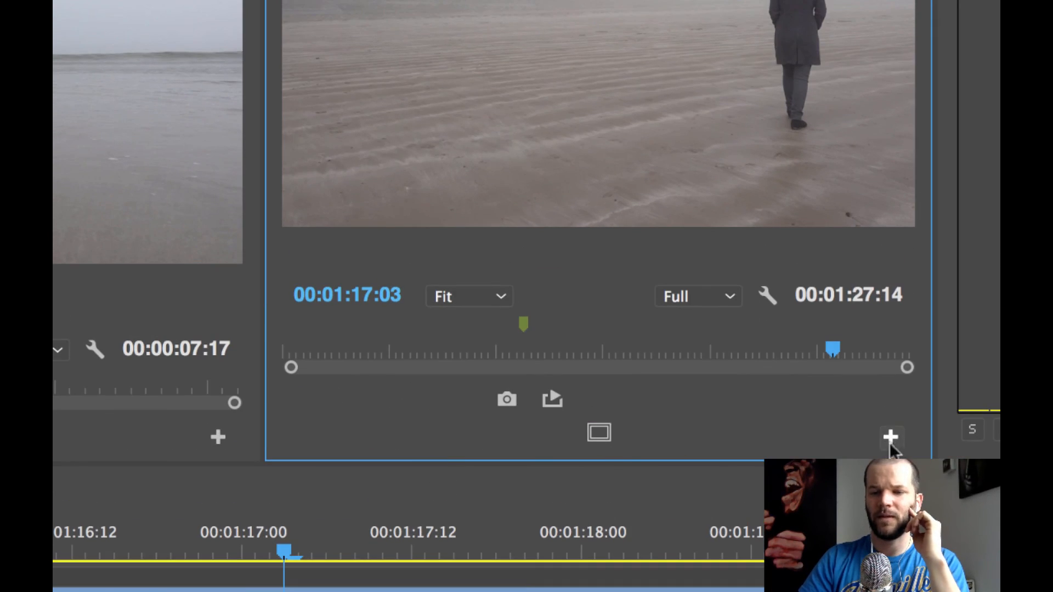
left_click(890, 437)
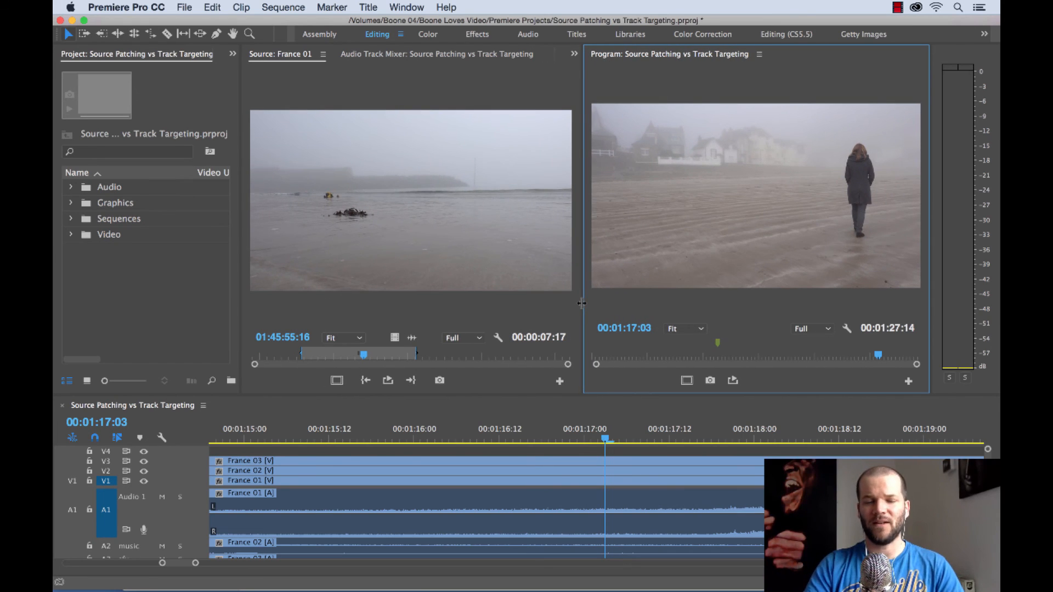
mouse_move(234, 417)
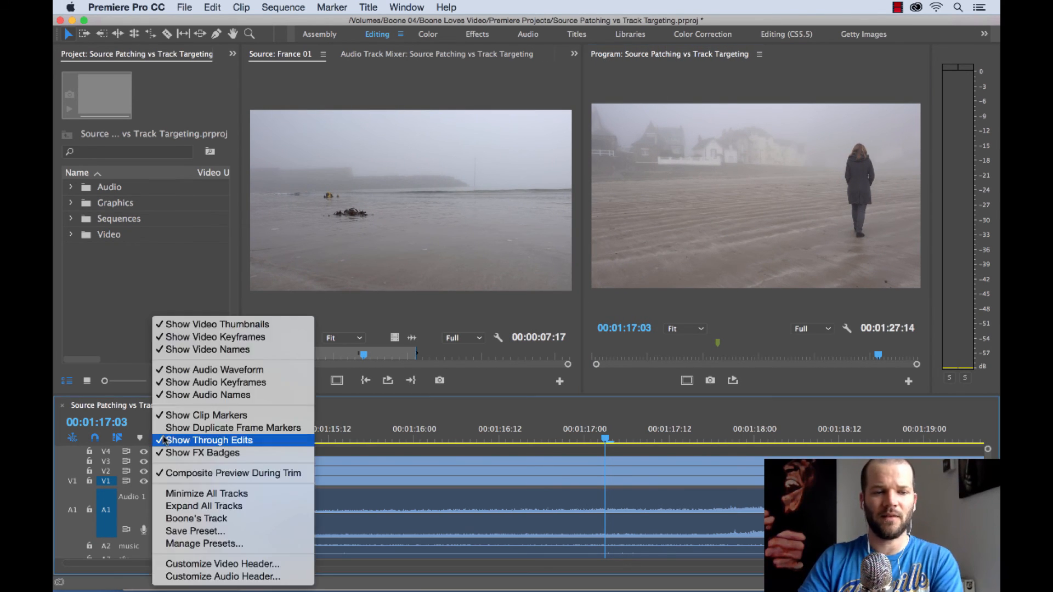
Minimize all timeline tracks via the Settings menu's Minimize All Tracks.
left_click(211, 440)
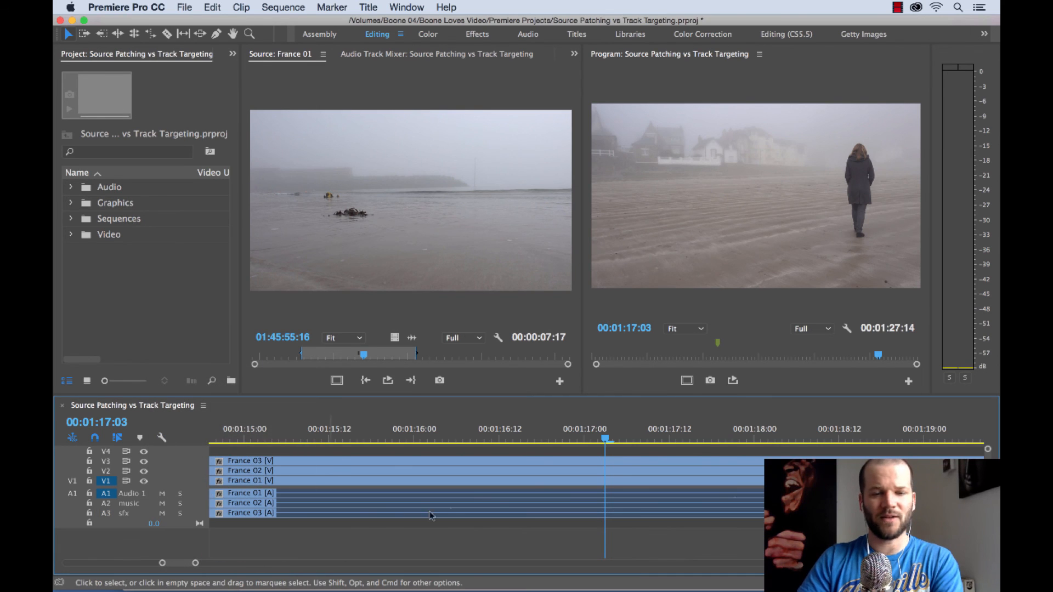